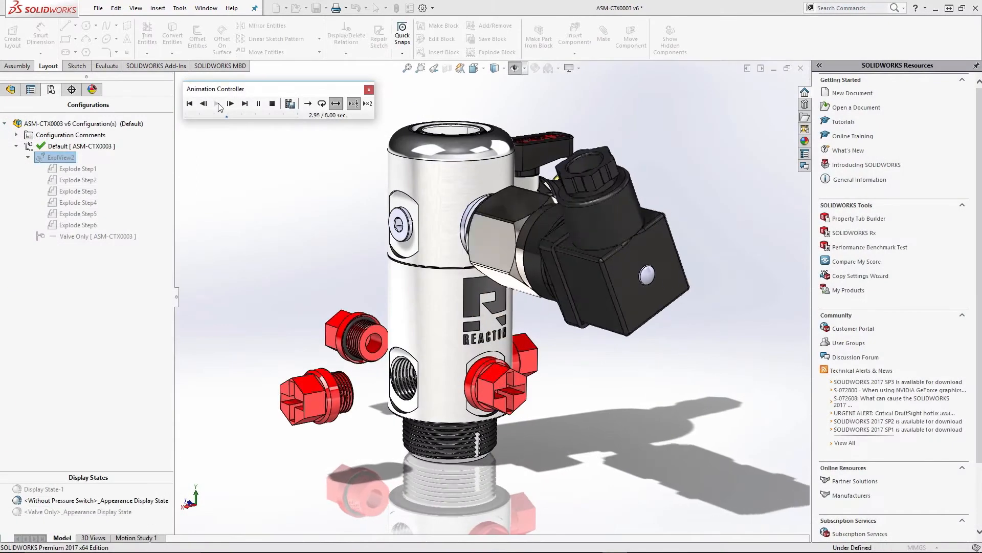
Run the explode animation from the ExplView1 Animation Controller.
left_click(217, 103)
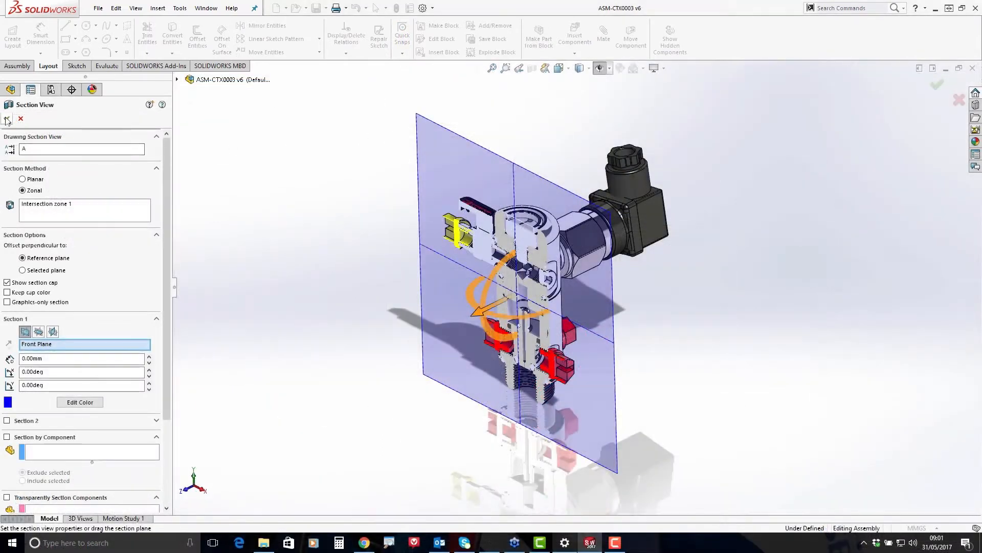
Start a zonal Section View with Section 1 on the Front Plane and accept it.
left_click(30, 90)
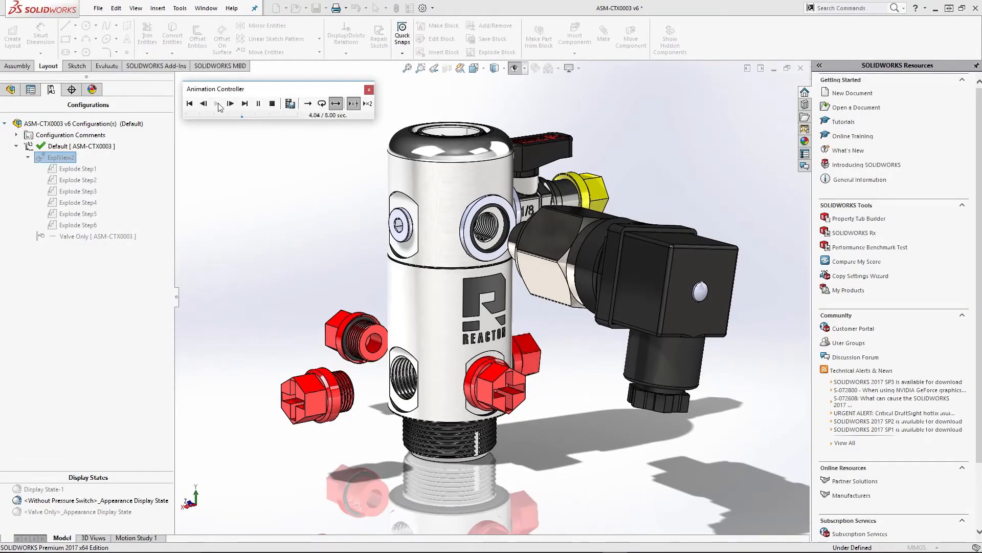
Rewind the Animation Controller to the start and replay the explode animation.
left_click(203, 104)
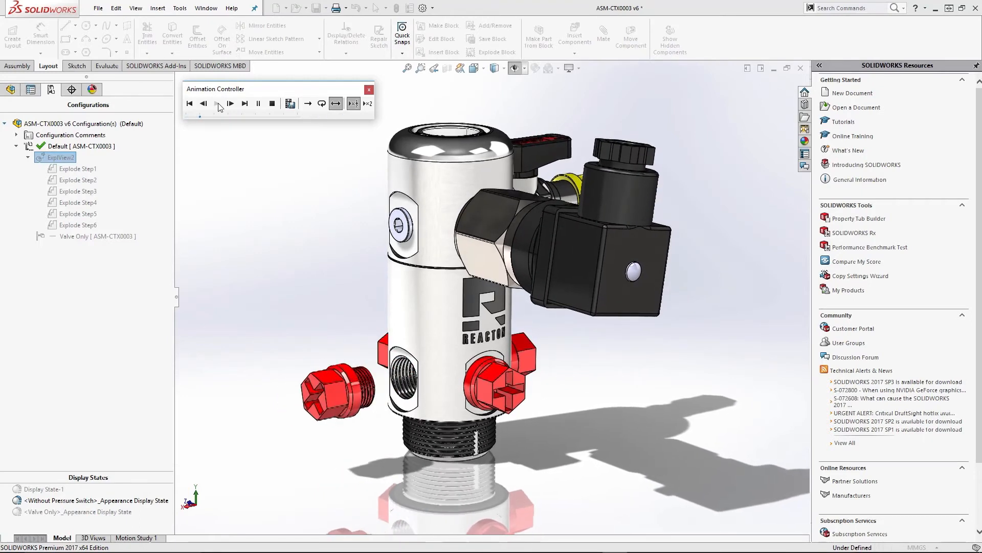
left_click(230, 104)
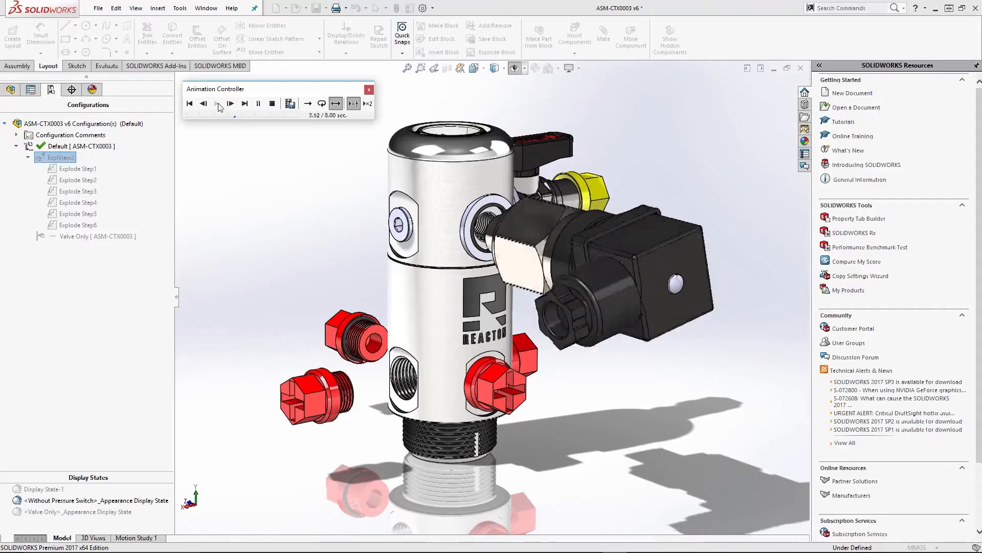